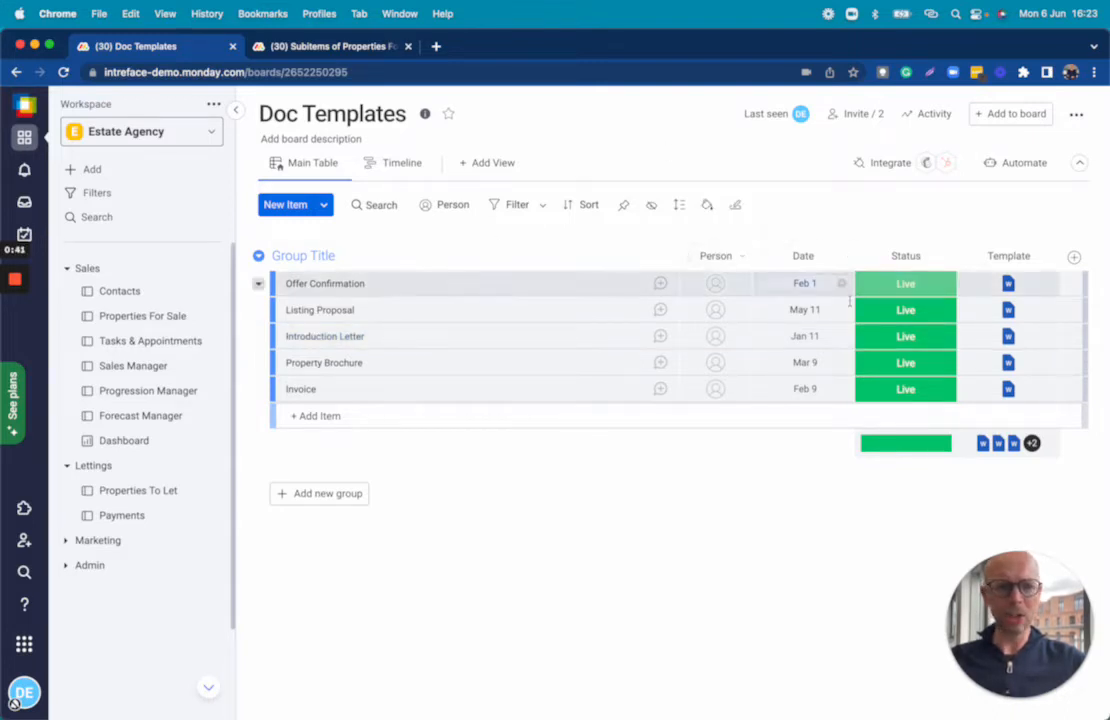
Step: Preview the Offer Confirmation docx and review placeholders down to the Commercial Manager sign-off
click(1008, 284)
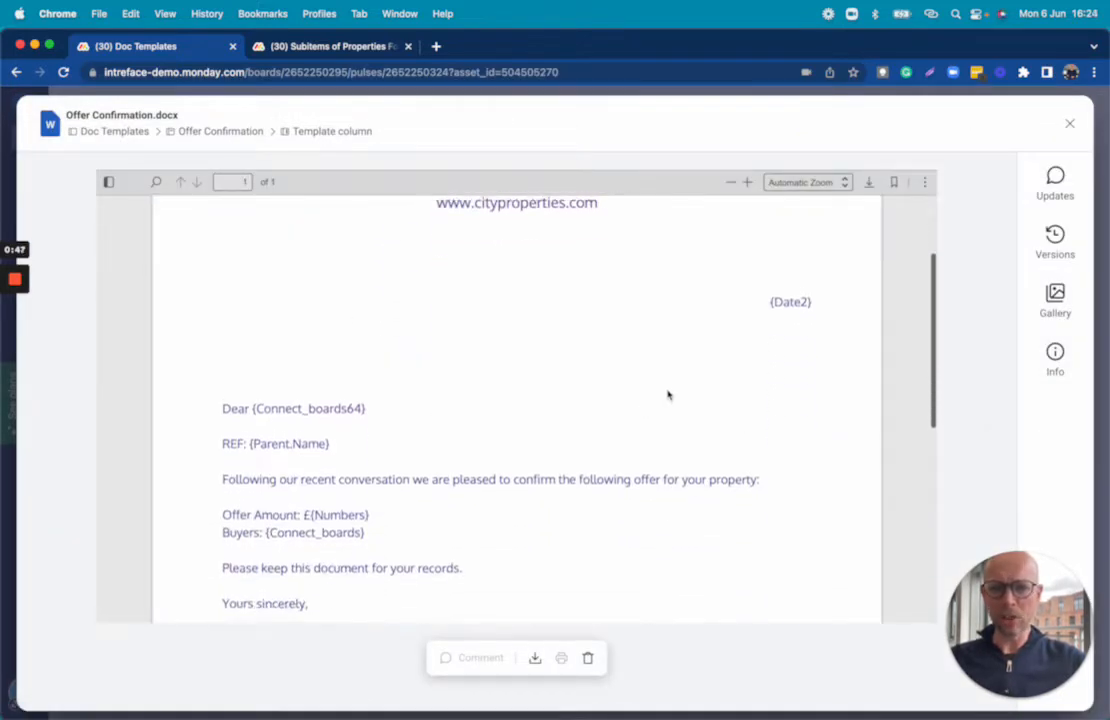
scroll(down, 3)
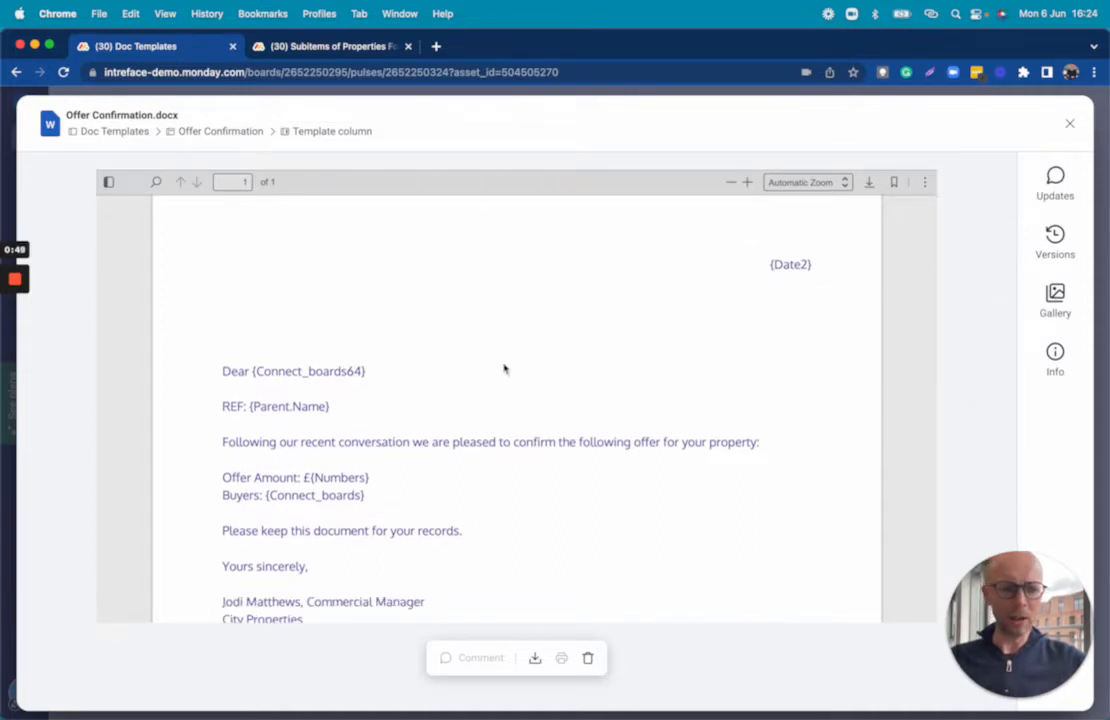
mouse_move(276, 422)
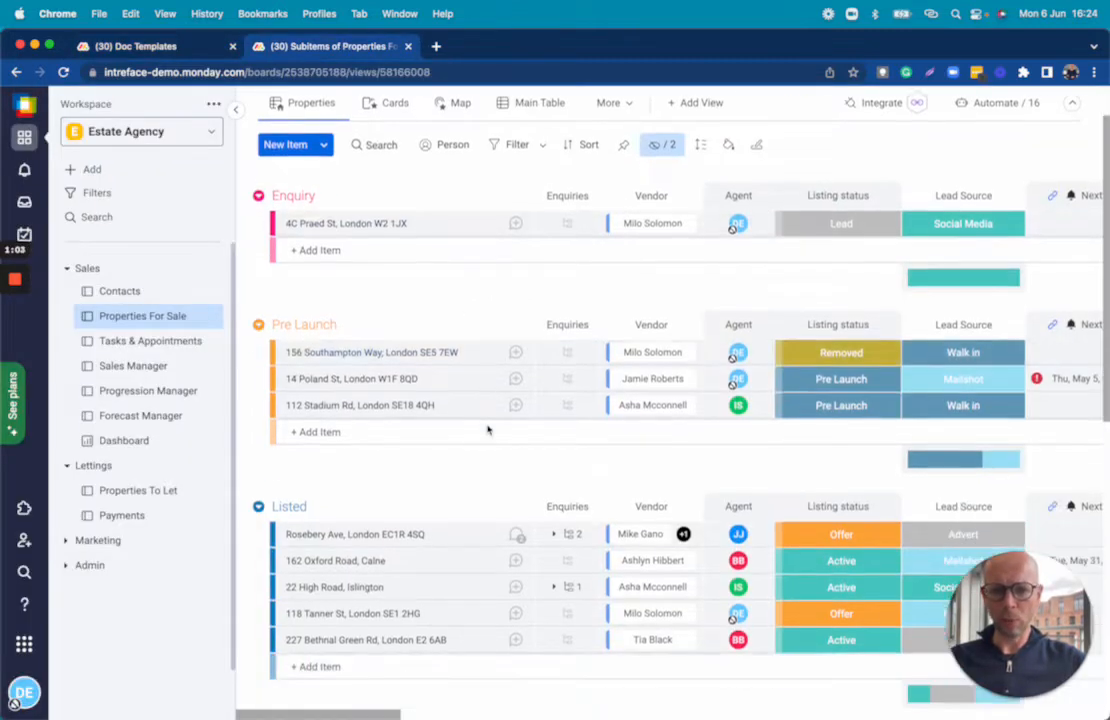
Step: Expand Rosebery Ave's buyer subitems and check the Doc Templates and Pdf columns
click(556, 348)
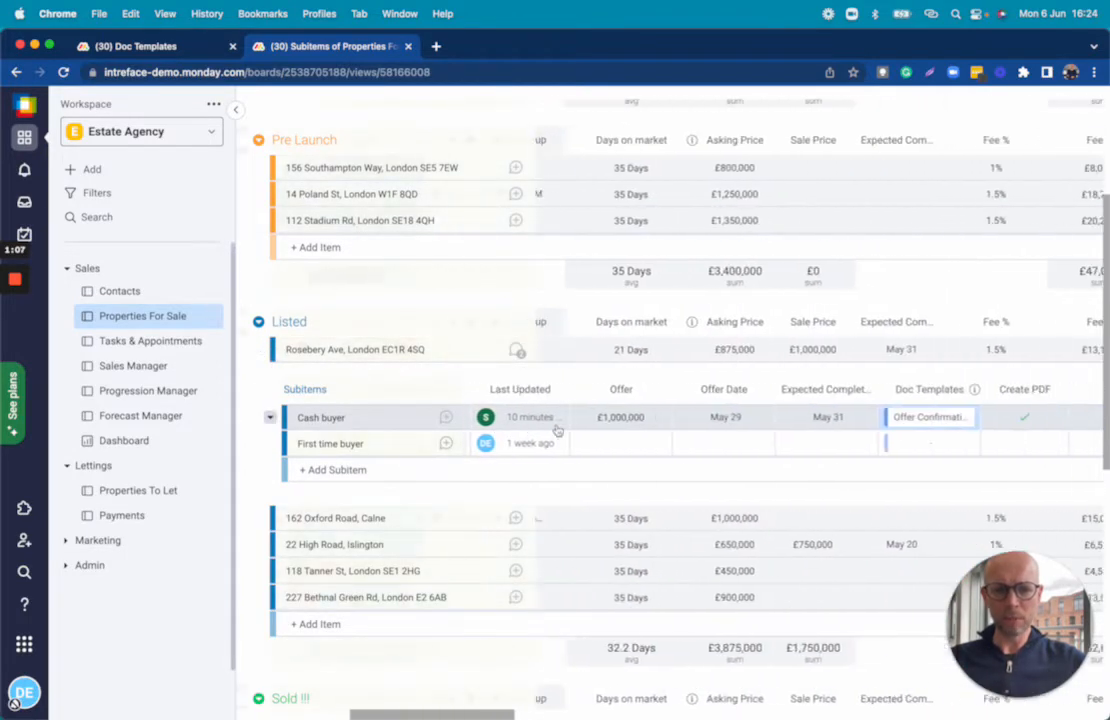
scroll(right, 3)
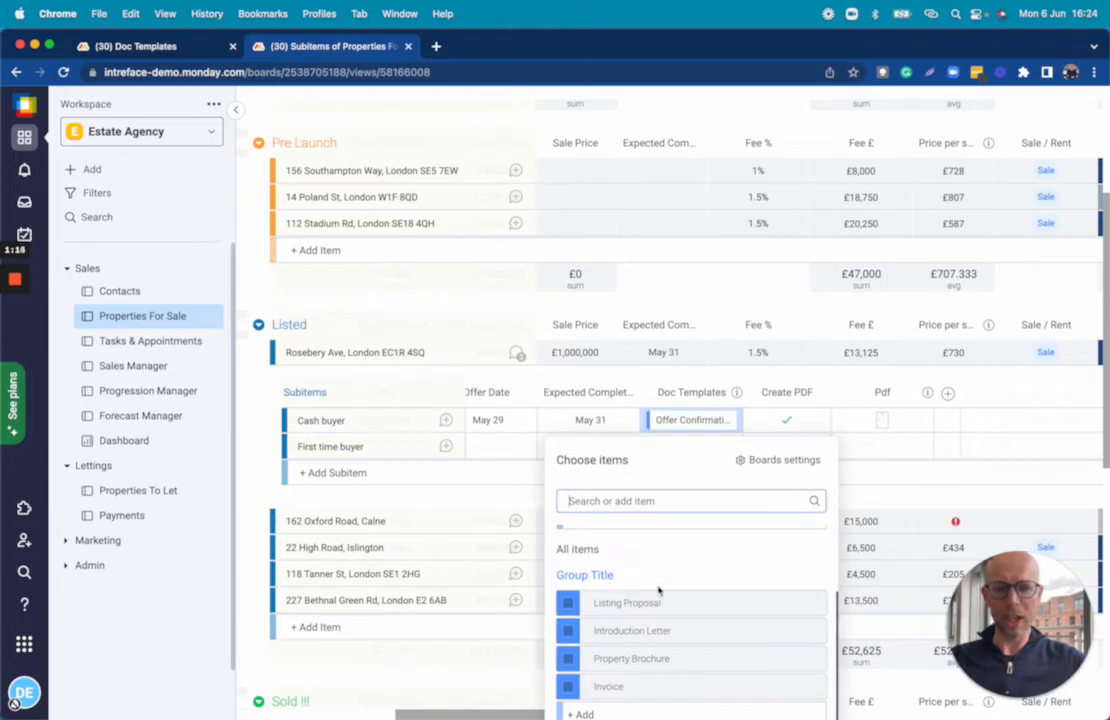
mouse_move(884, 504)
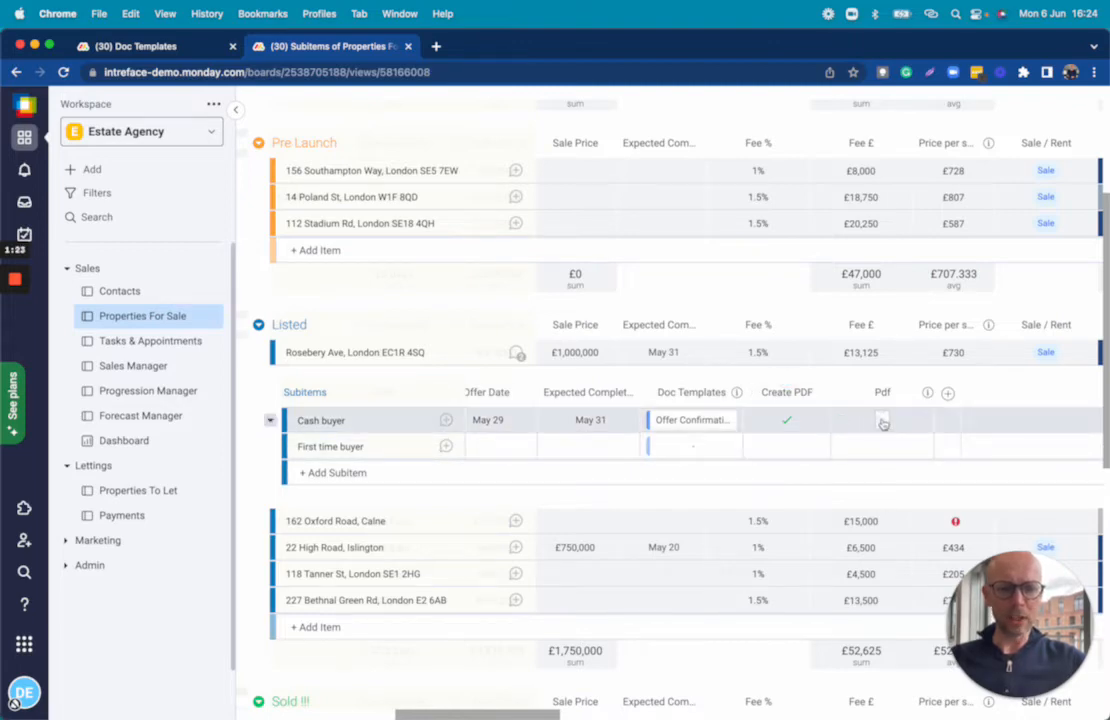
click(880, 420)
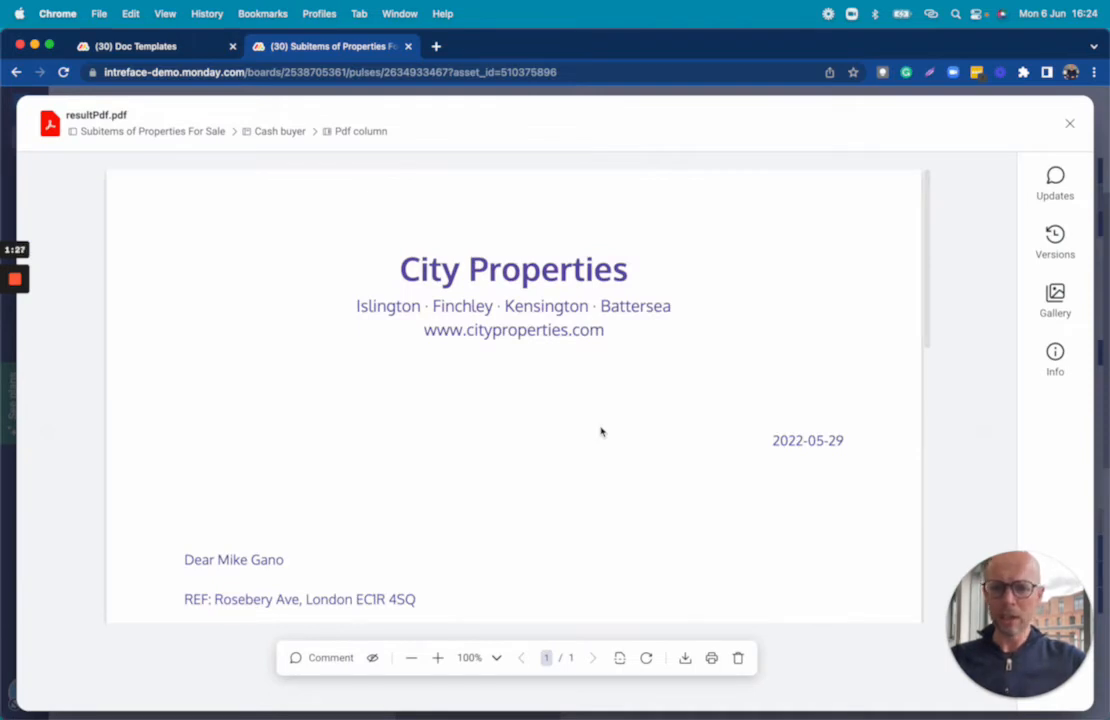
scroll(down, 3)
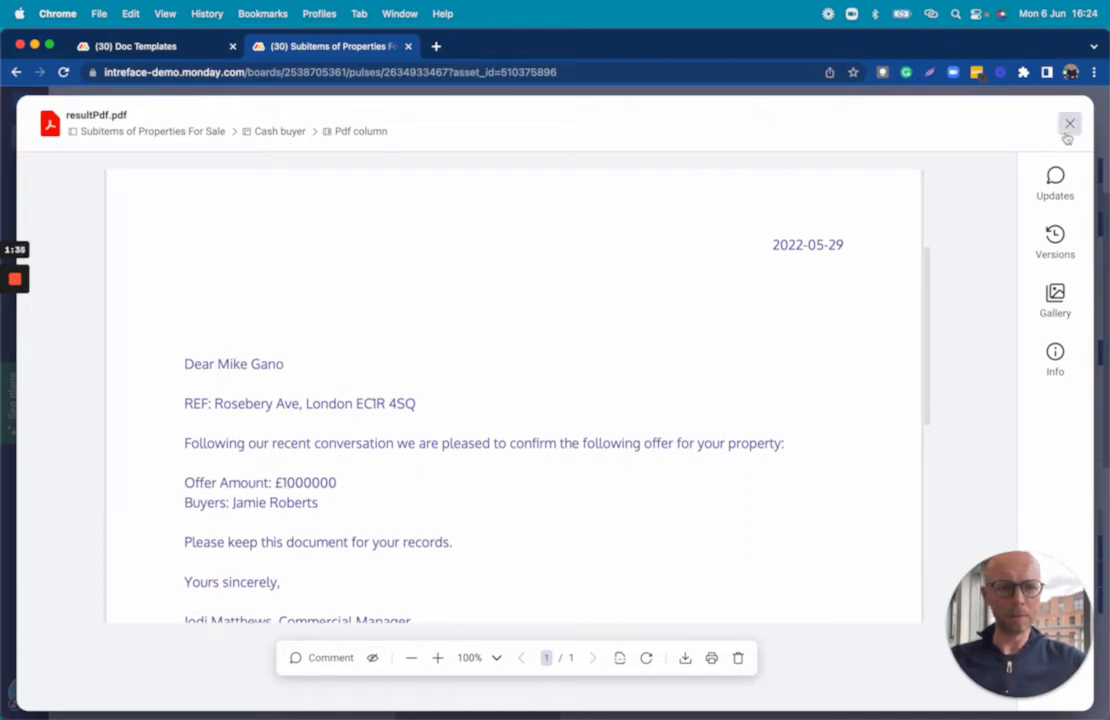
click(1068, 124)
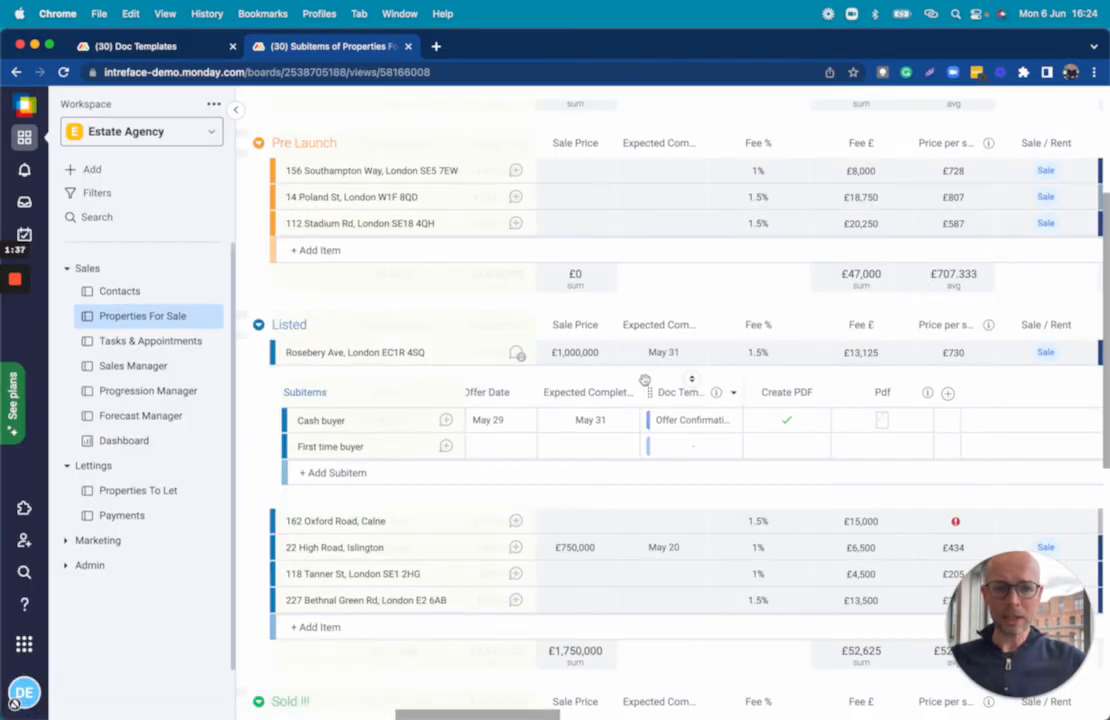